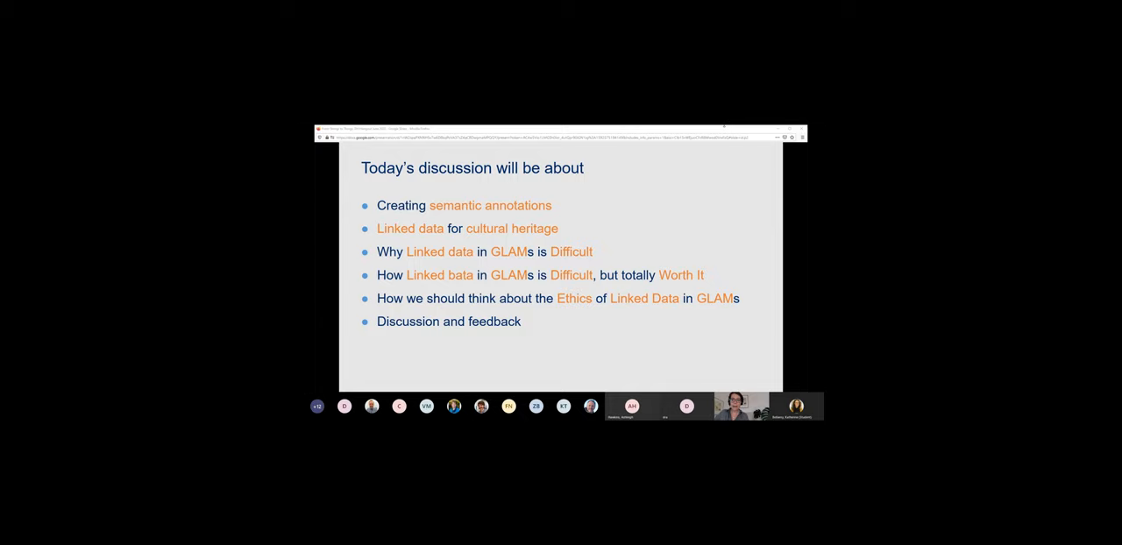
mouse_move(606, 236)
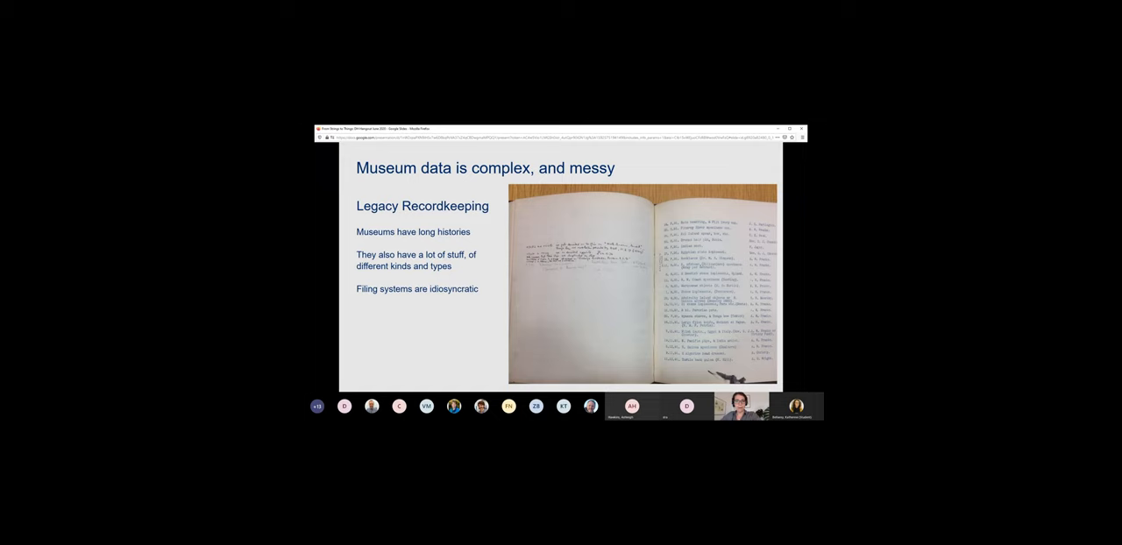
key(Right)
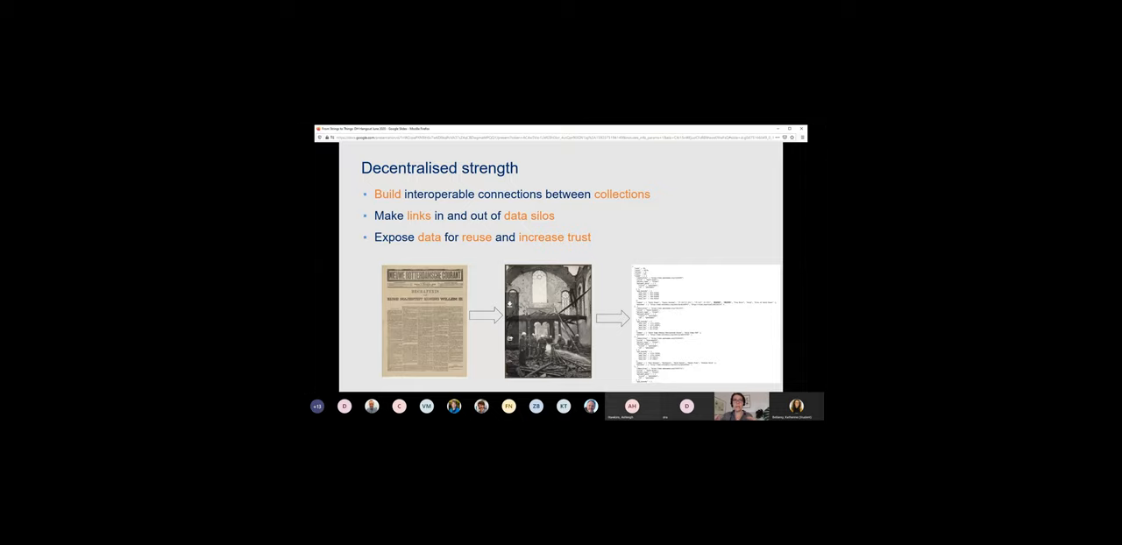
key(Right)
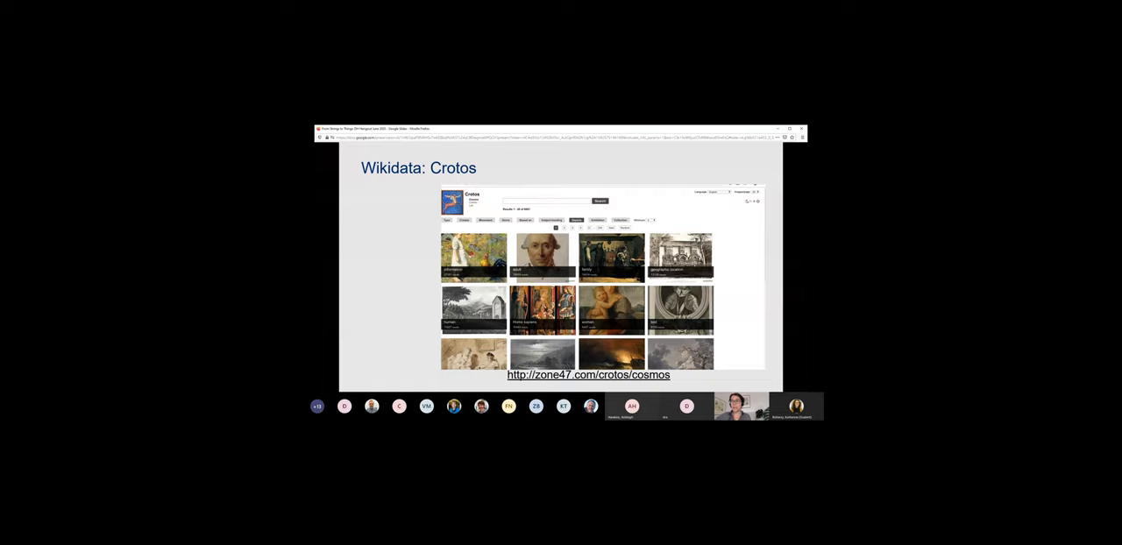
key(Right)
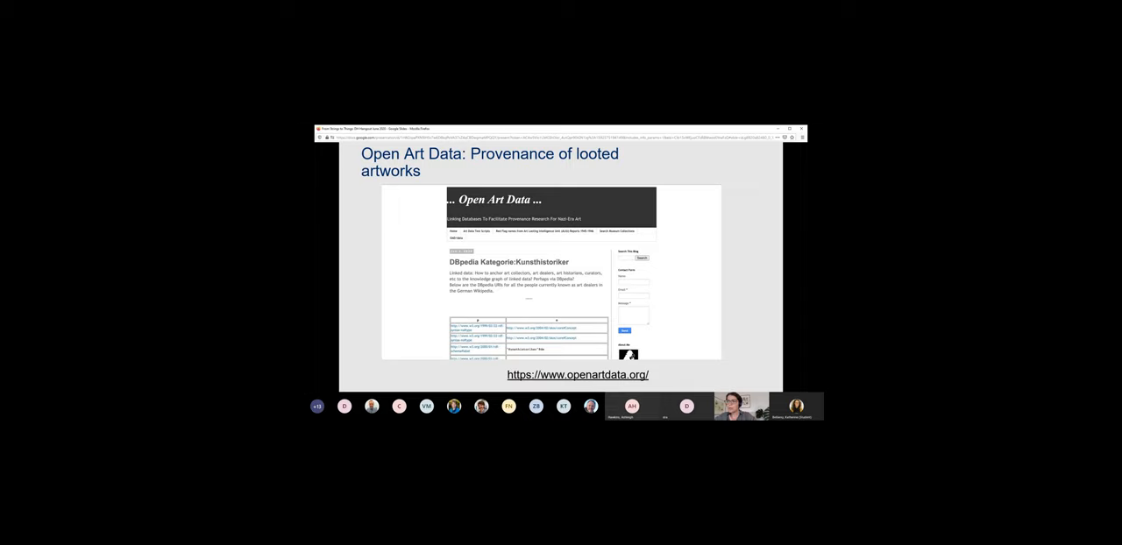